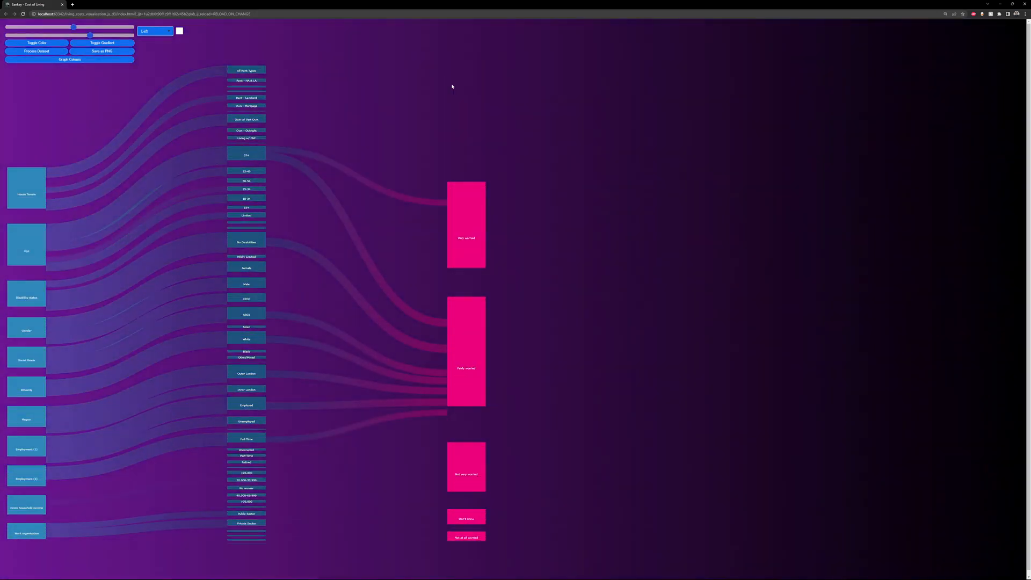
Draw the Sankey so all flows run blue-to-pink into the worry-level outcome nodes
{"action": "left_click", "coordinate": [103, 43]}
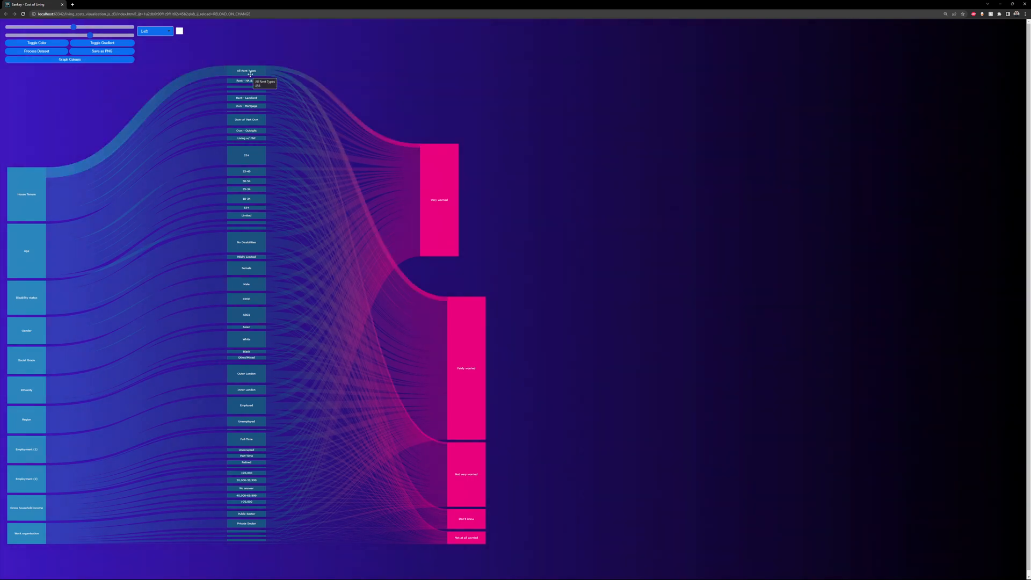
{"action": "mouse_move", "coordinate": [331, 98]}
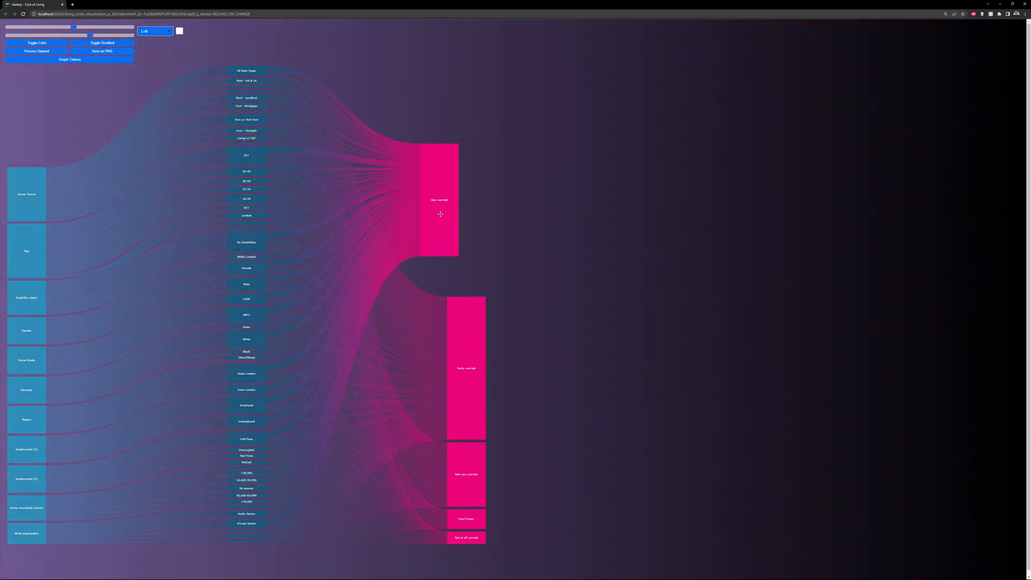
{"action": "mouse_move", "coordinate": [440, 214]}
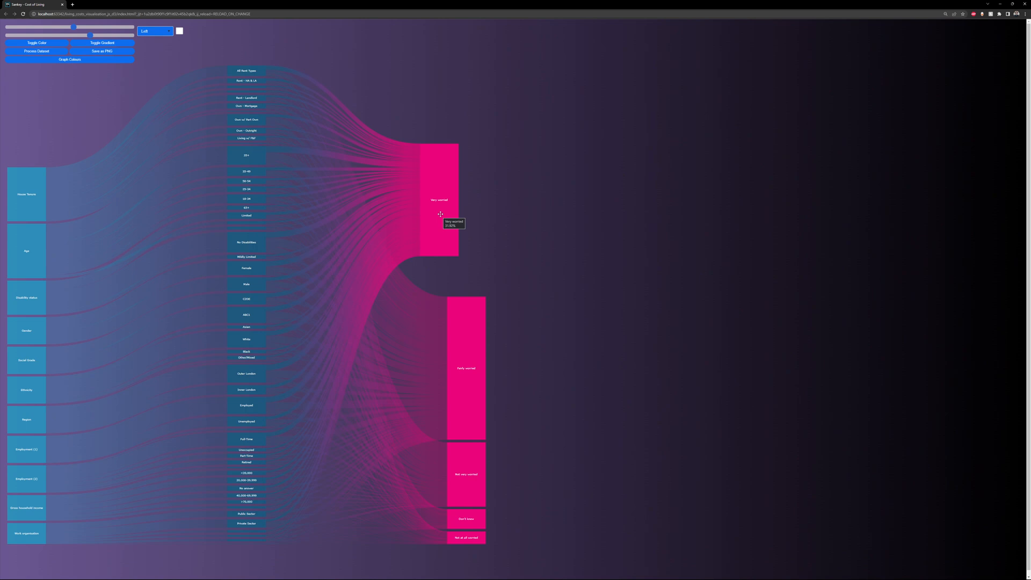
{"action": "mouse_move", "coordinate": [392, 41]}
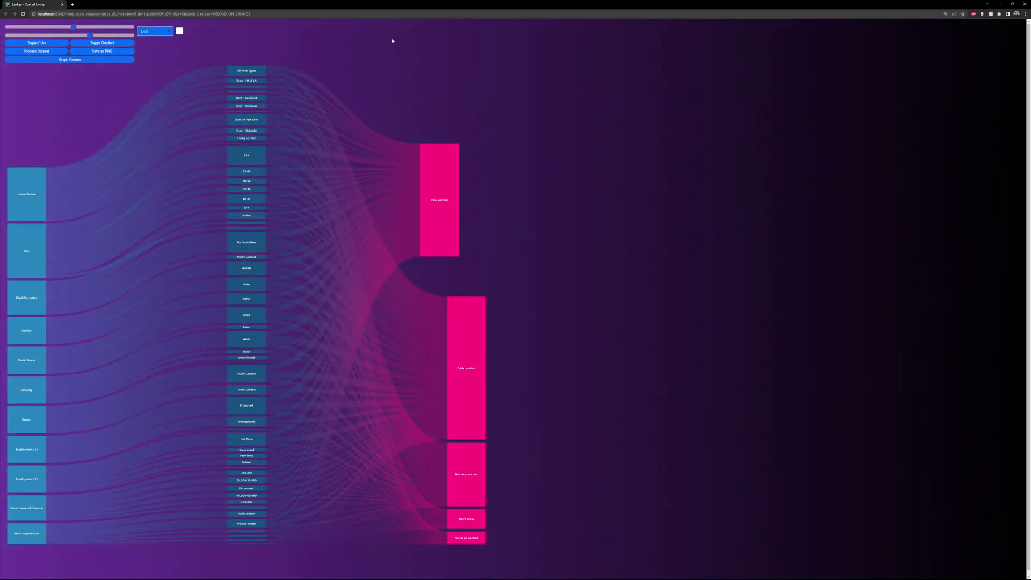
Try the Graph Colours schemes, ending with teal and pink nodes on a blue background
{"action": "left_click", "coordinate": [38, 43]}
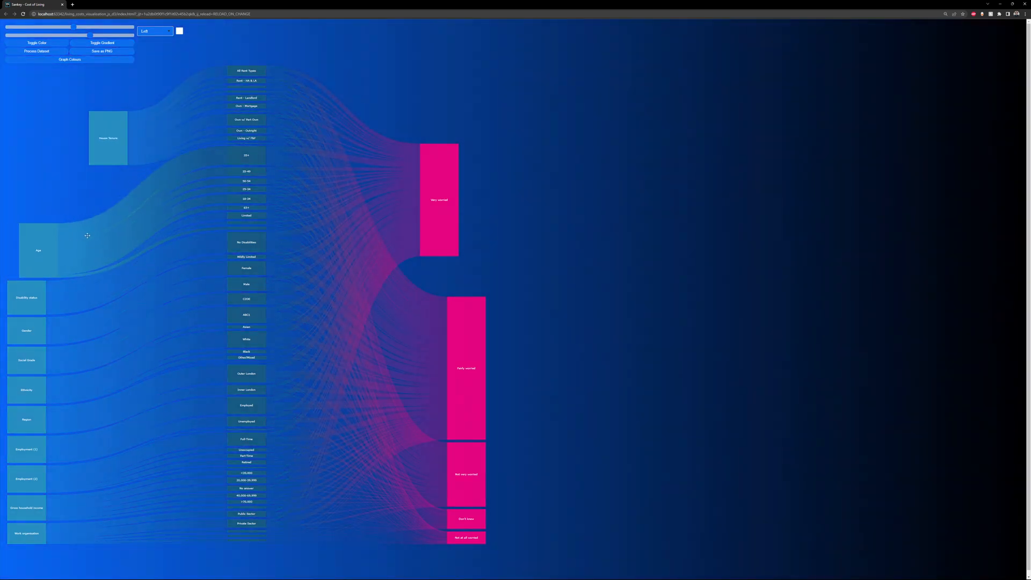
{"action": "left_click", "coordinate": [69, 59]}
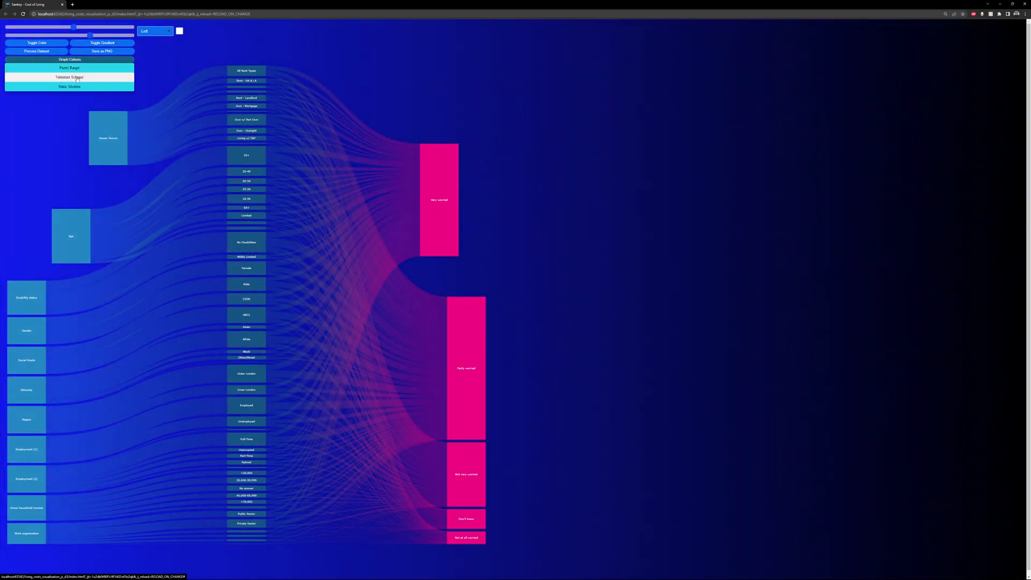
{"action": "left_click", "coordinate": [69, 78]}
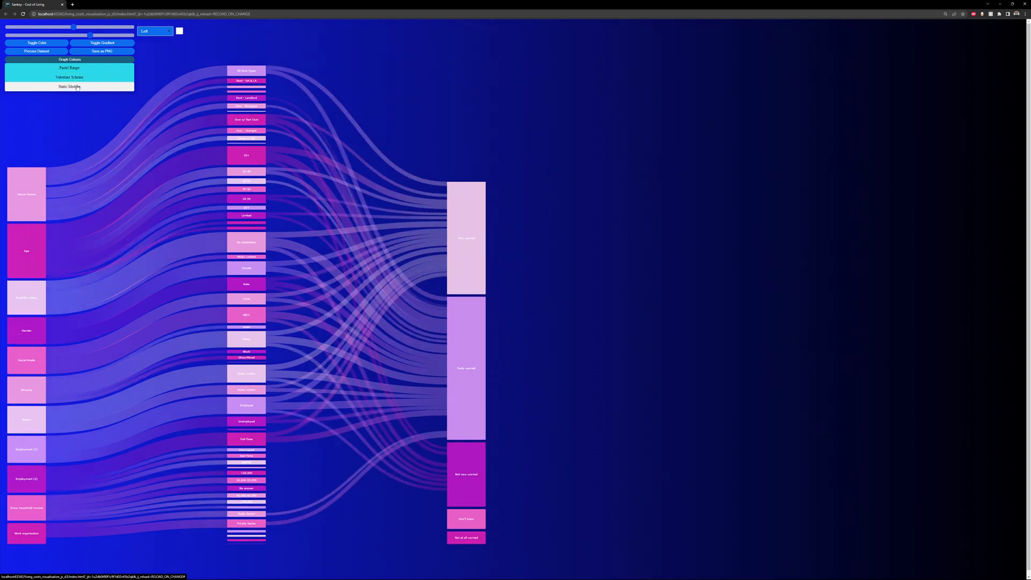
{"action": "left_click", "coordinate": [69, 86]}
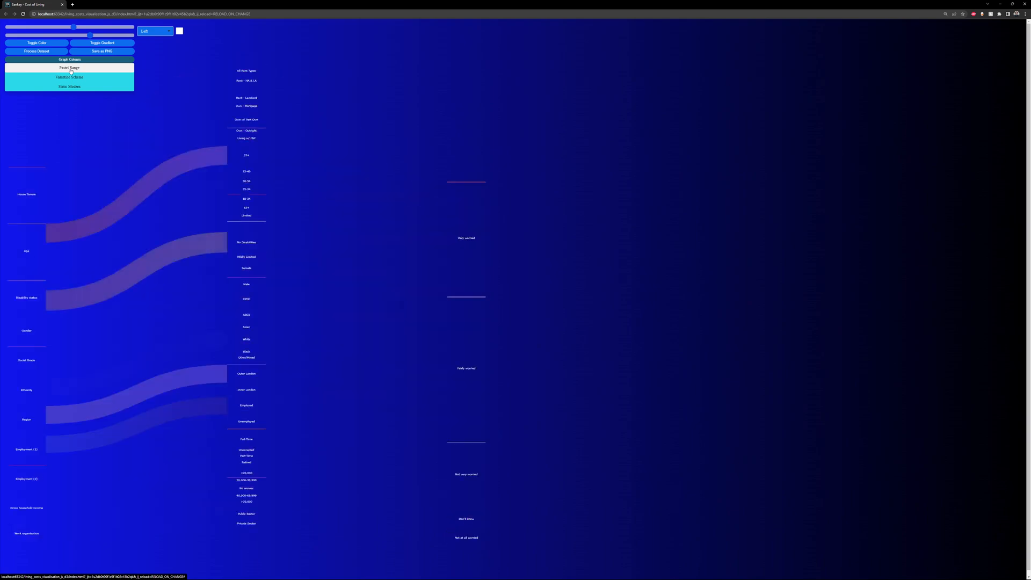
{"action": "left_click", "coordinate": [69, 86]}
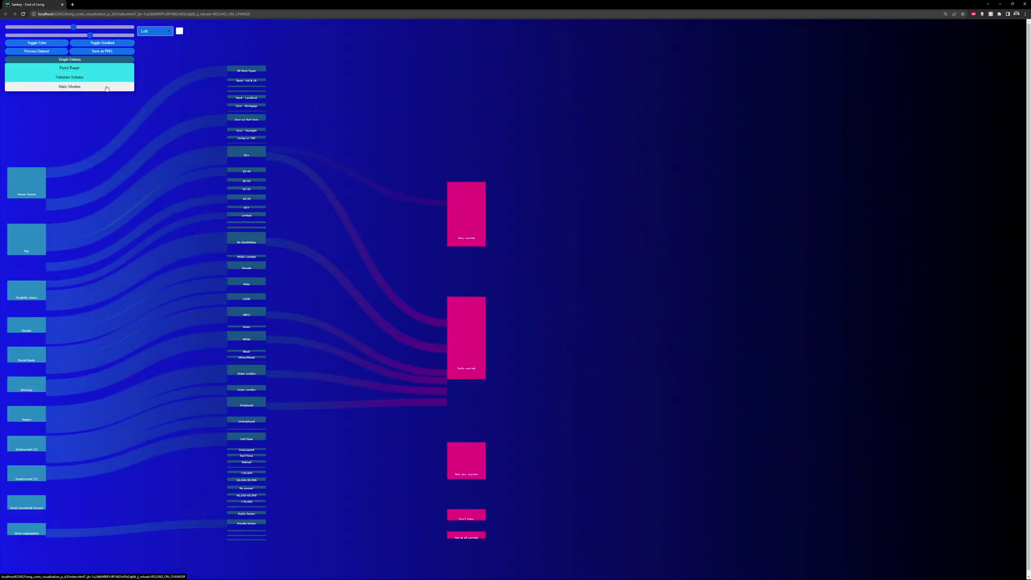
Switch the background to black with a glowing pink spotlight behind the flows
{"action": "left_click", "coordinate": [69, 85]}
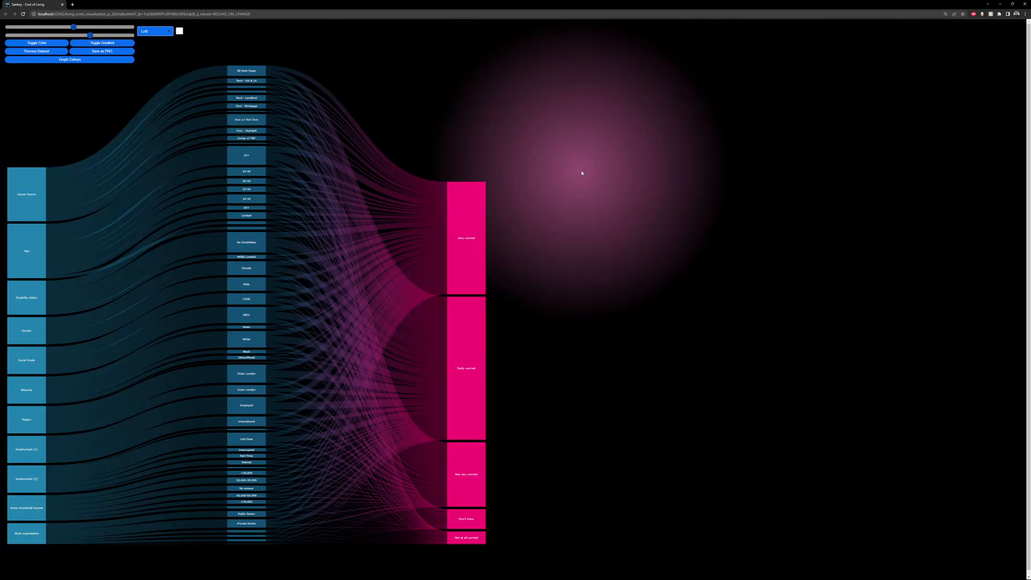
{"action": "mouse_move", "coordinate": [635, 193]}
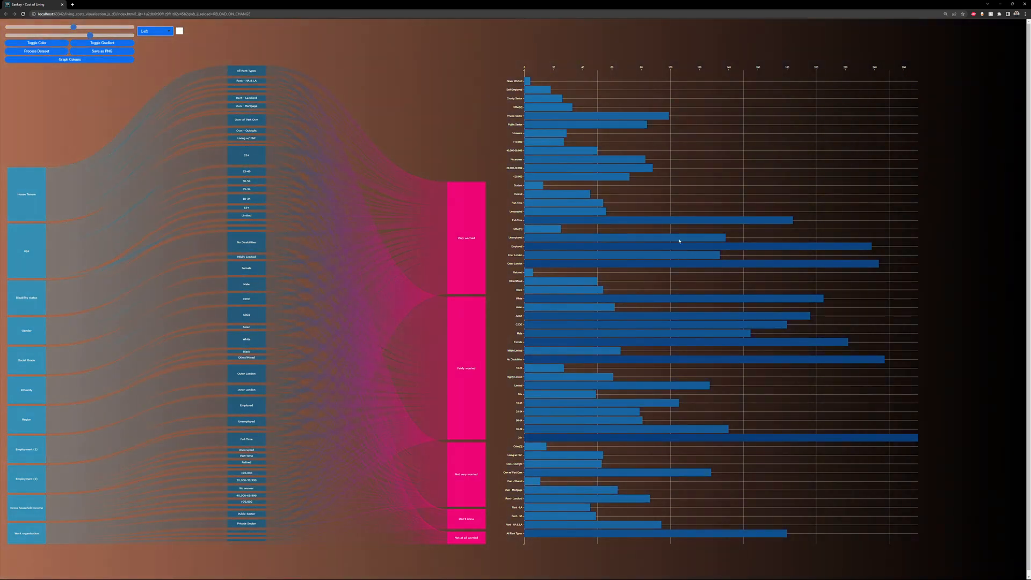
{"action": "mouse_move", "coordinate": [731, 266]}
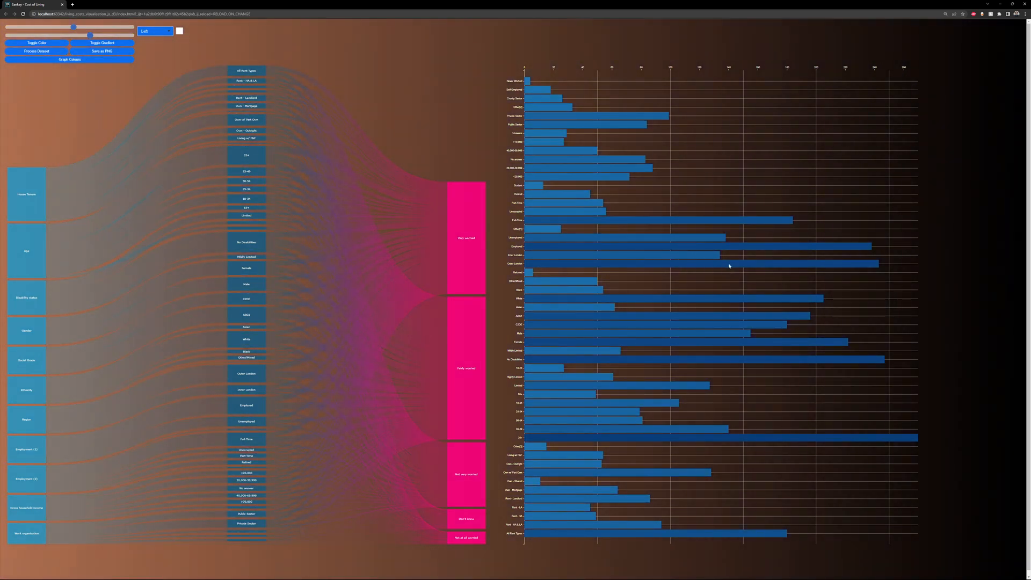
{"action": "mouse_move", "coordinate": [719, 266]}
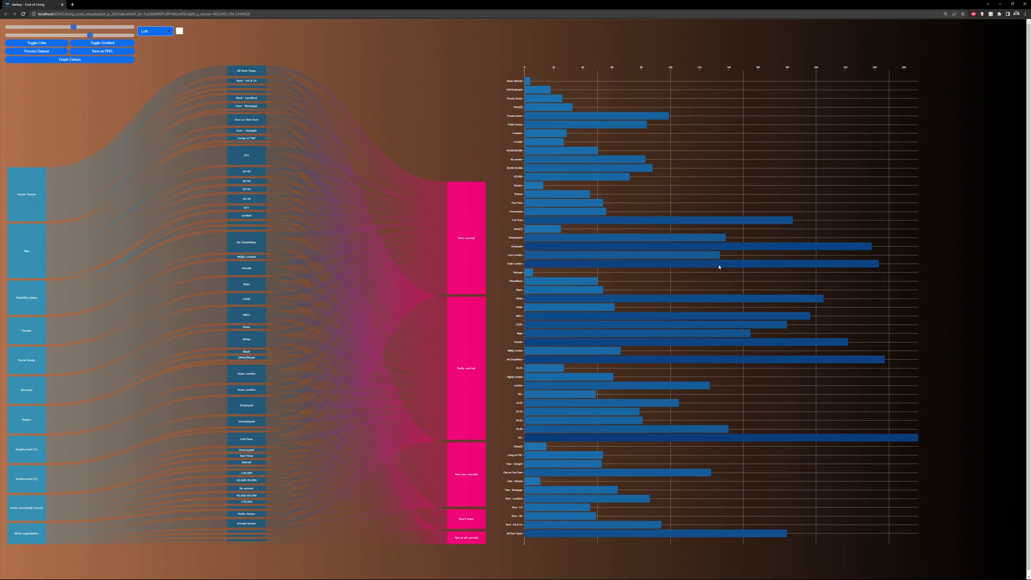
Process the dataset to add a horizontal bar chart of category counts beside the Sankey
{"action": "left_click", "coordinate": [38, 43]}
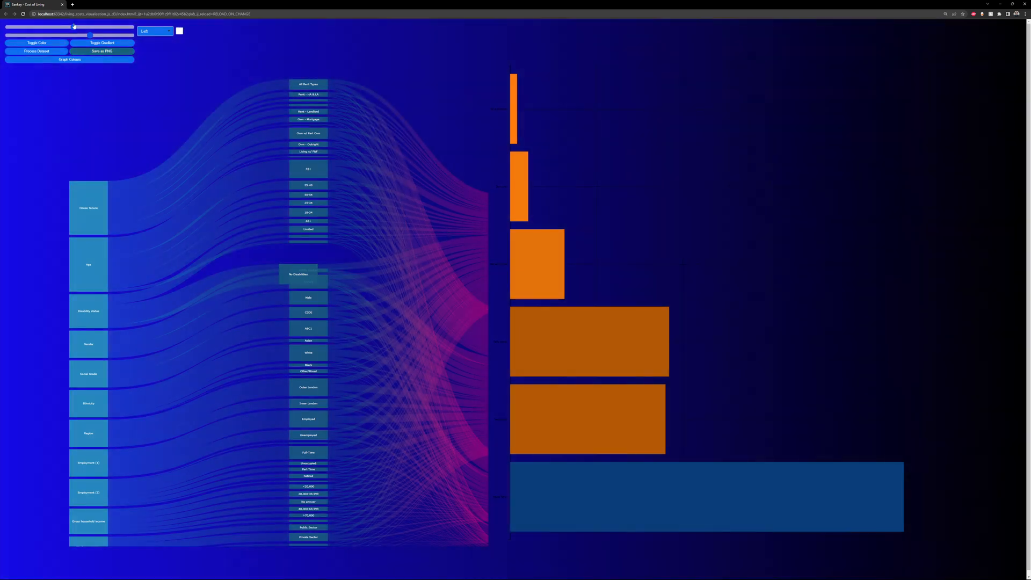
Clear the bar chart and narrow the Sankey nodes with the width slider
{"action": "left_click", "coordinate": [105, 43]}
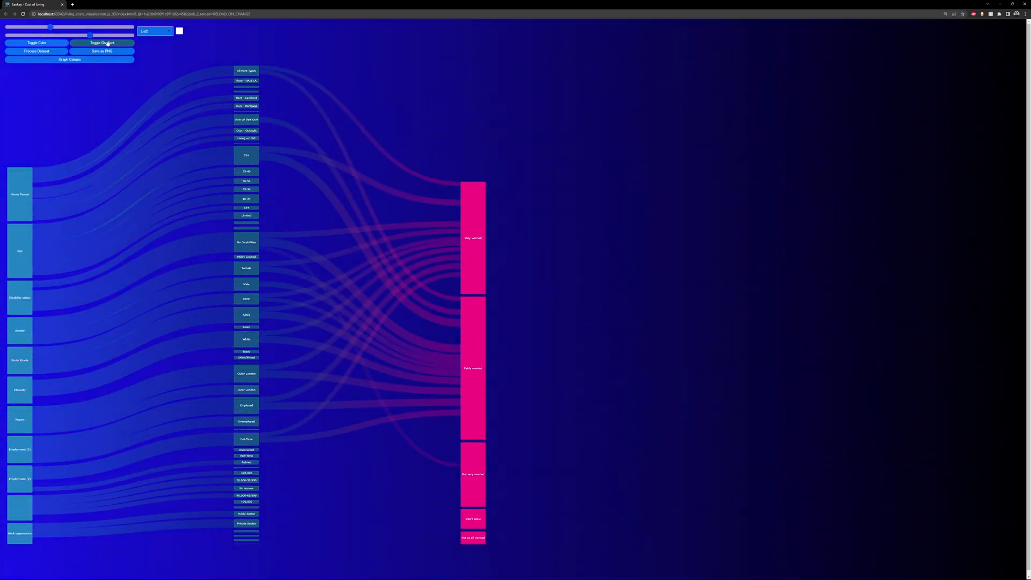
{"action": "left_click_drag", "start_coordinate": [90, 34], "coordinate": [110, 34]}
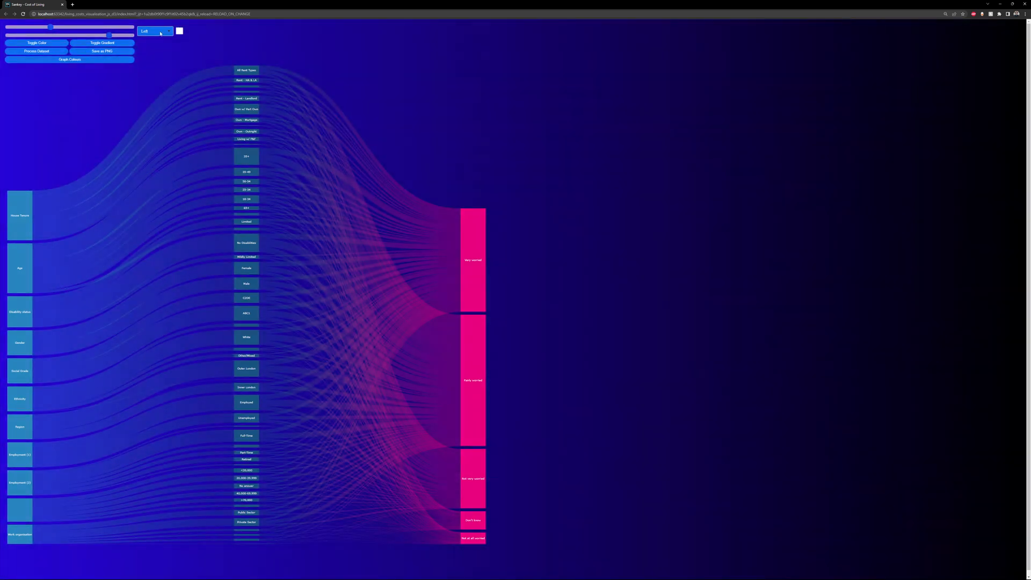
Change node alignment from Left to Justify
{"action": "left_click", "coordinate": [157, 31]}
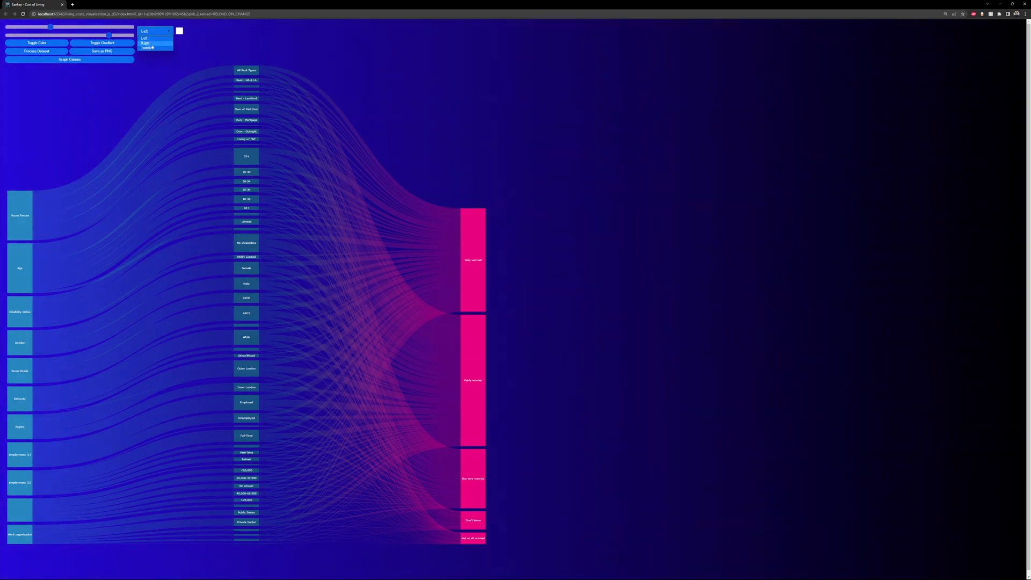
{"action": "left_click", "coordinate": [148, 43]}
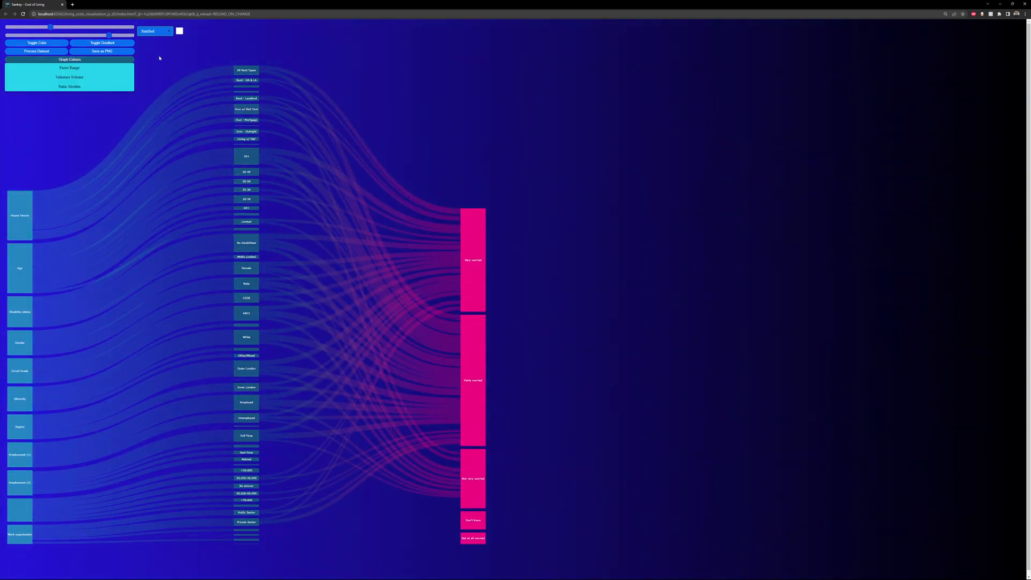
Regenerate the bar chart beside the justified Sankey and save both as PNG images
{"action": "left_click", "coordinate": [68, 60]}
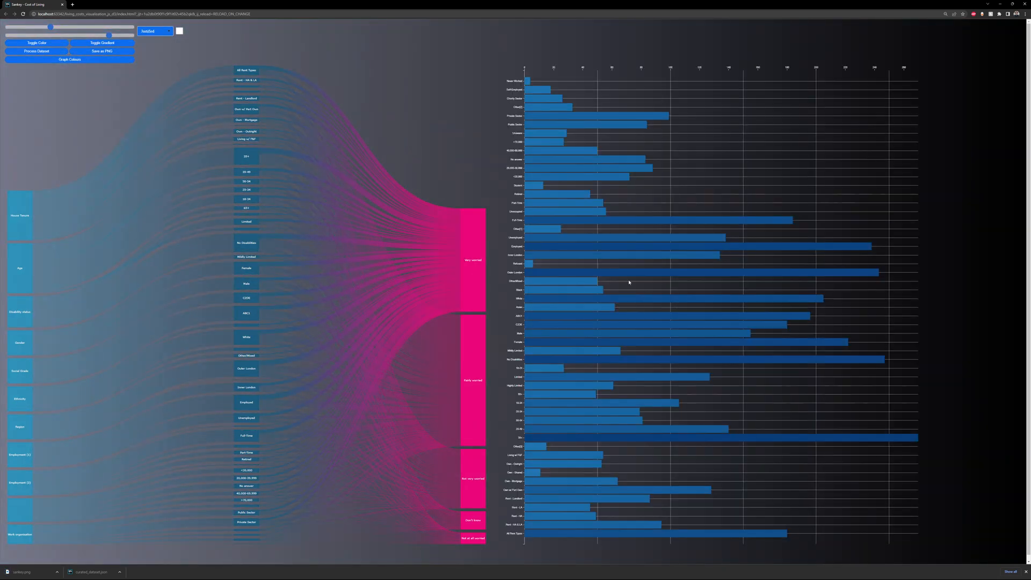
{"action": "left_click", "coordinate": [105, 51]}
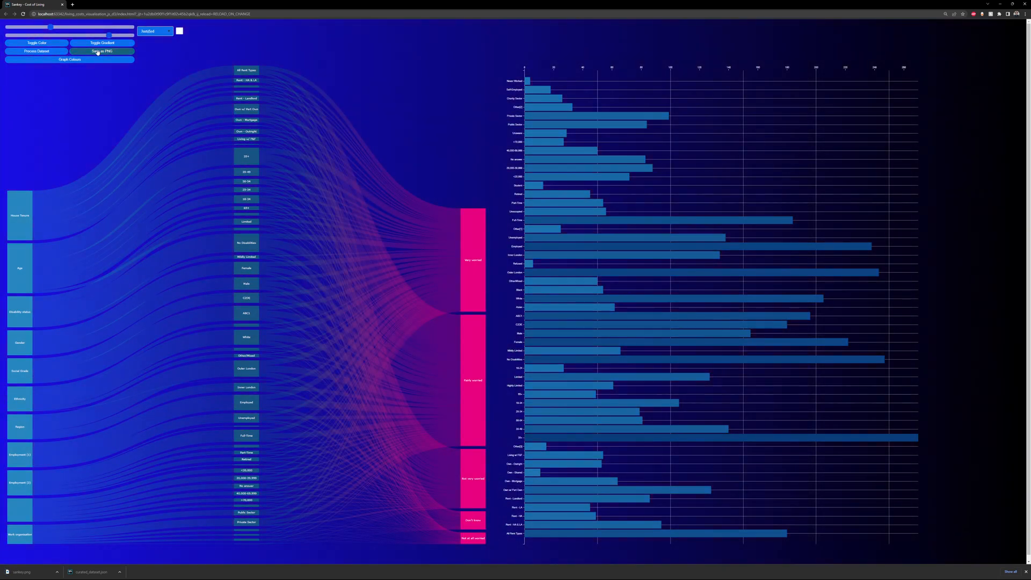
Export the Sankey and bar chart again as PNGs on the purple background
{"action": "left_click", "coordinate": [102, 51]}
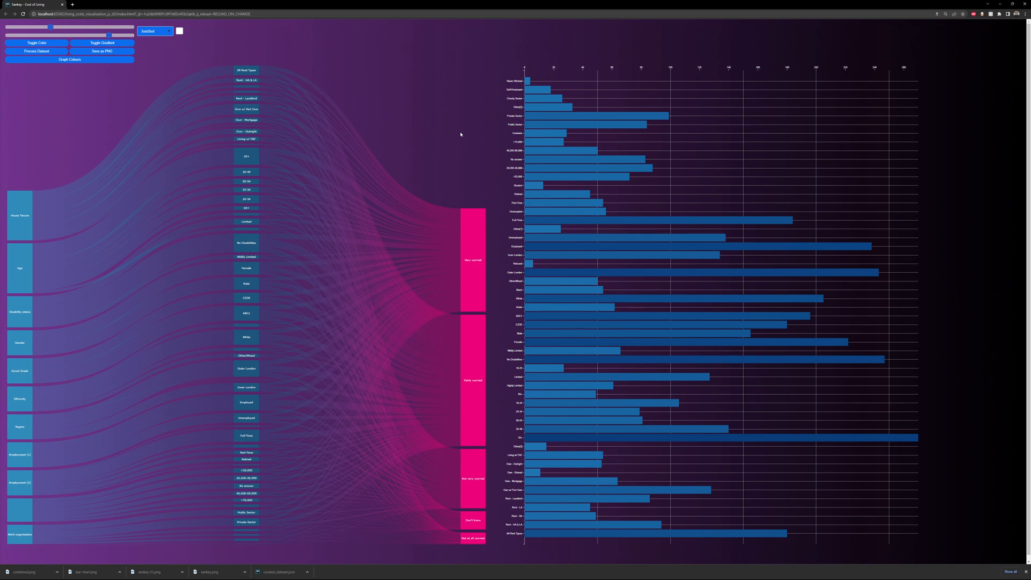
{"action": "mouse_move", "coordinate": [447, 129]}
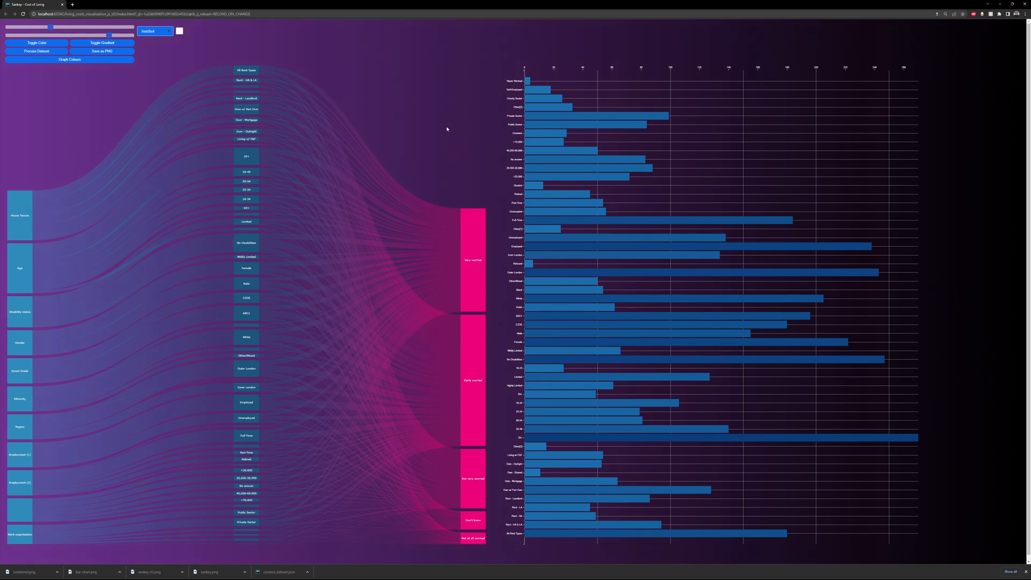